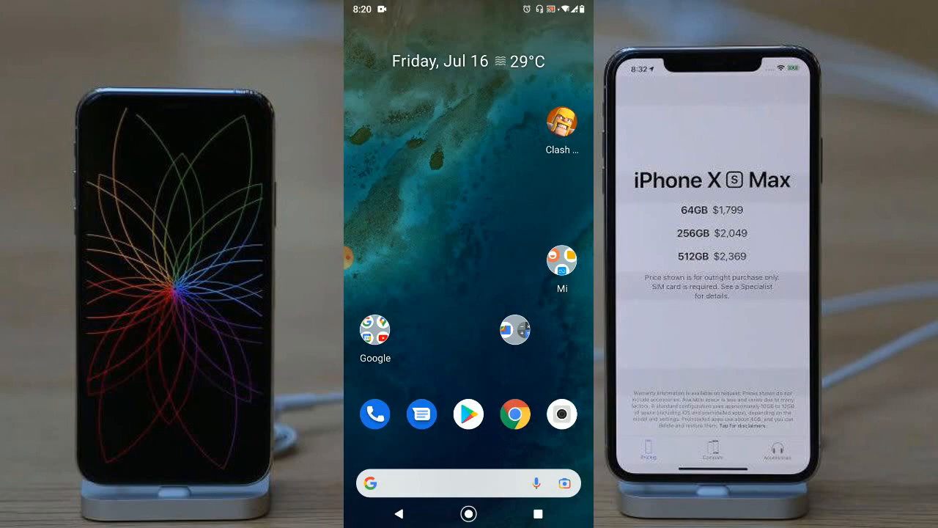
Bring up the dial pad and dial *#06# to show the Device information dialog
{"action": "left_click", "coordinate": [376, 413]}
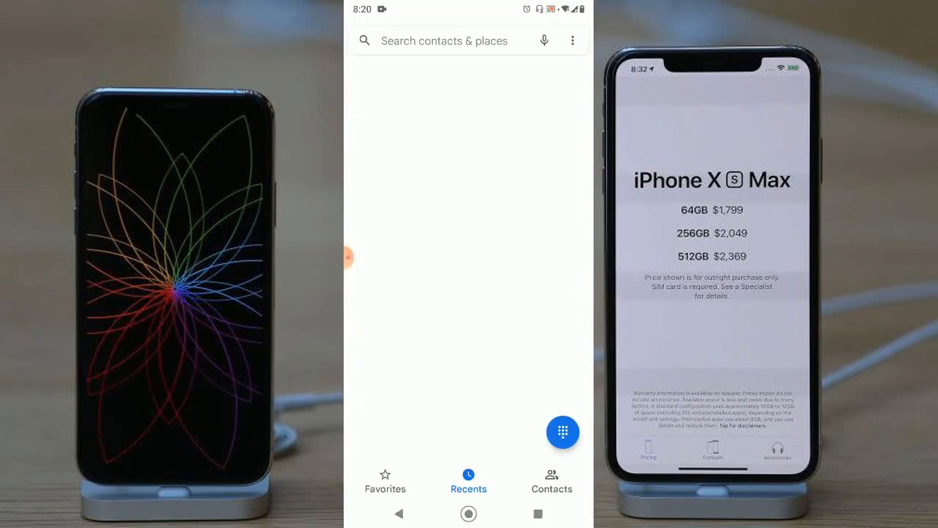
{"action": "left_click", "coordinate": [562, 431]}
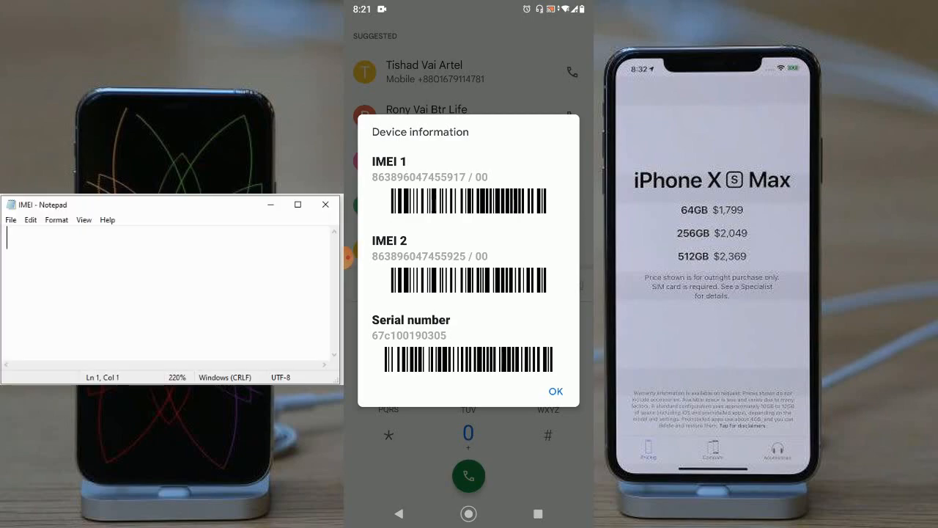
{"action": "type", "text": "863"}
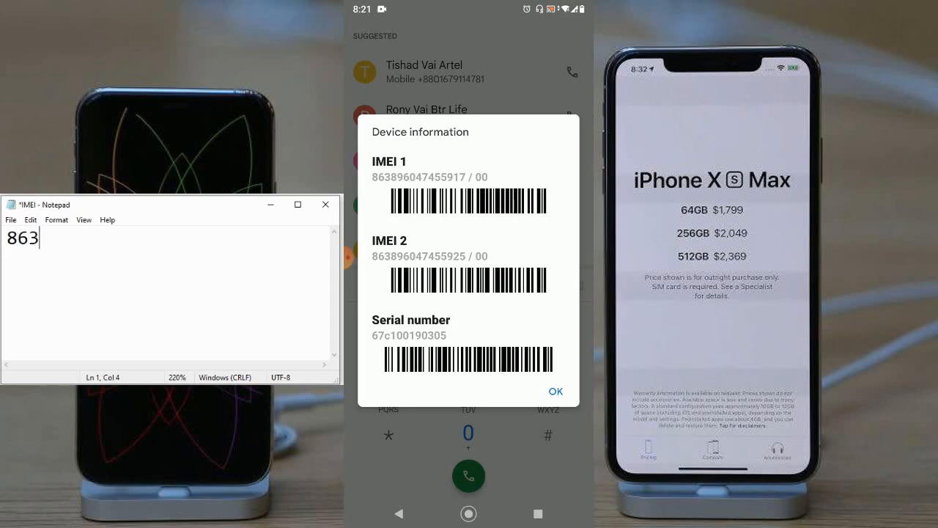
{"action": "type", "text": "89"}
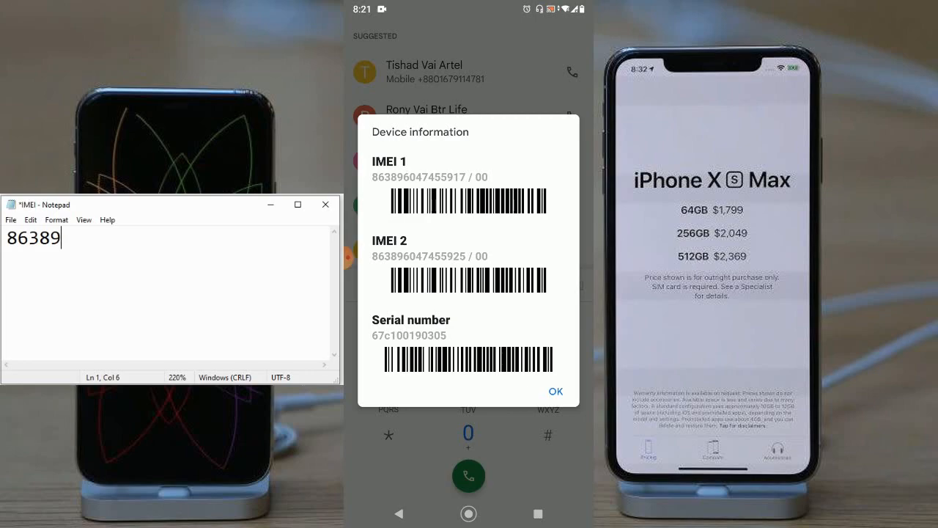
{"action": "type", "text": "60474"}
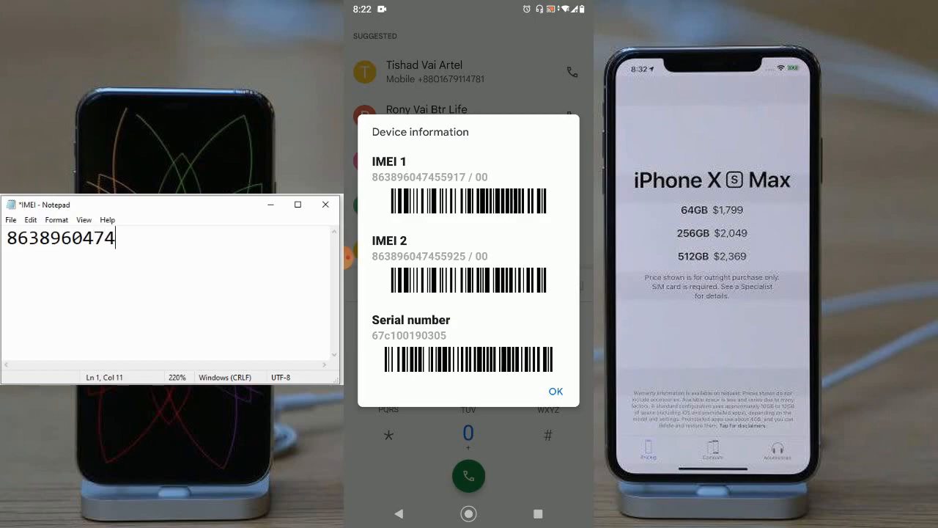
{"action": "type", "text": "559"}
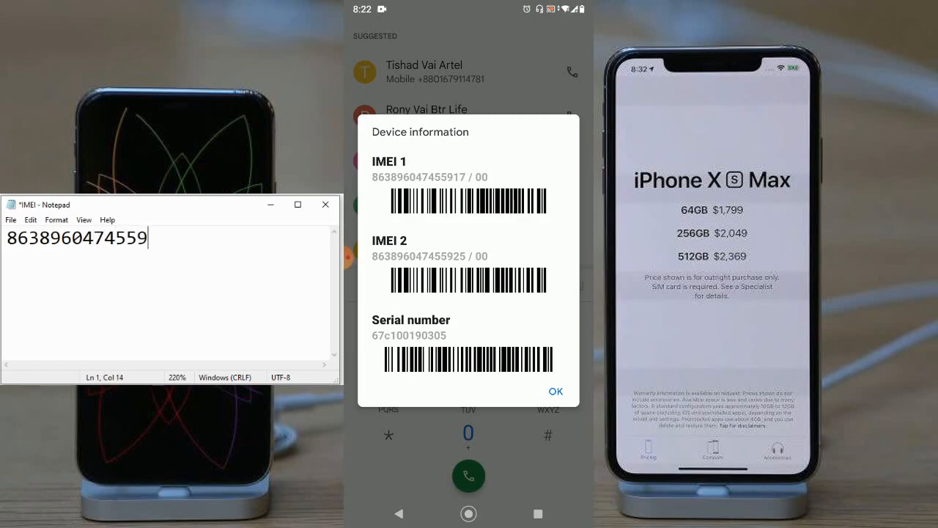
{"action": "type", "text": "17"}
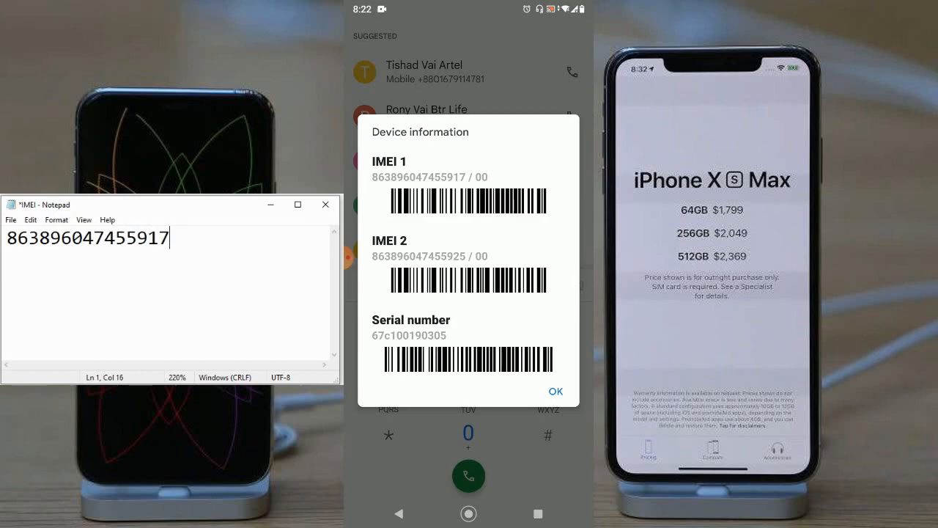
{"action": "key", "text": "enter"}
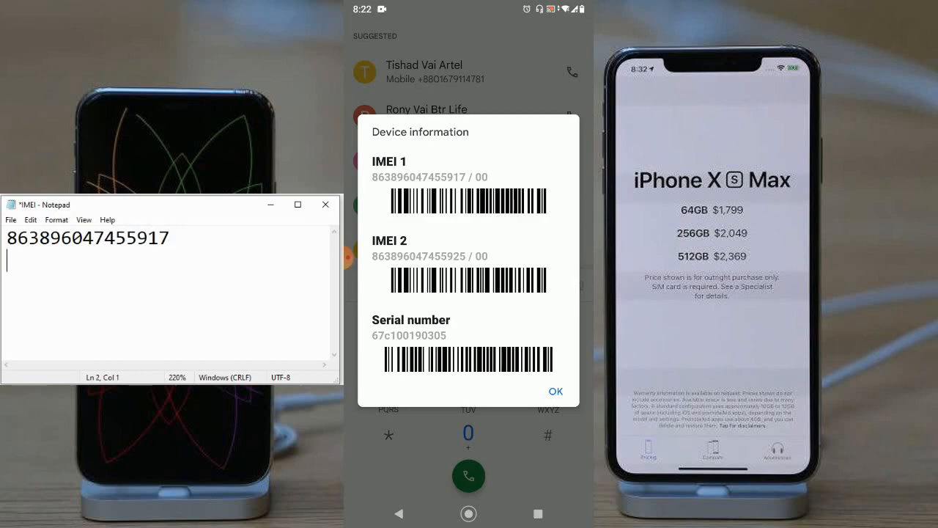
{"action": "type", "text": "86"}
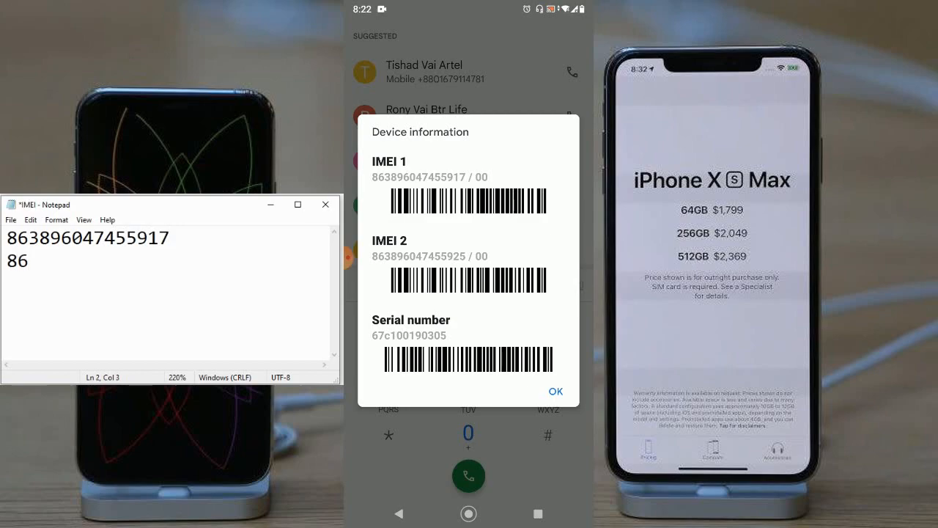
{"action": "type", "text": "389"}
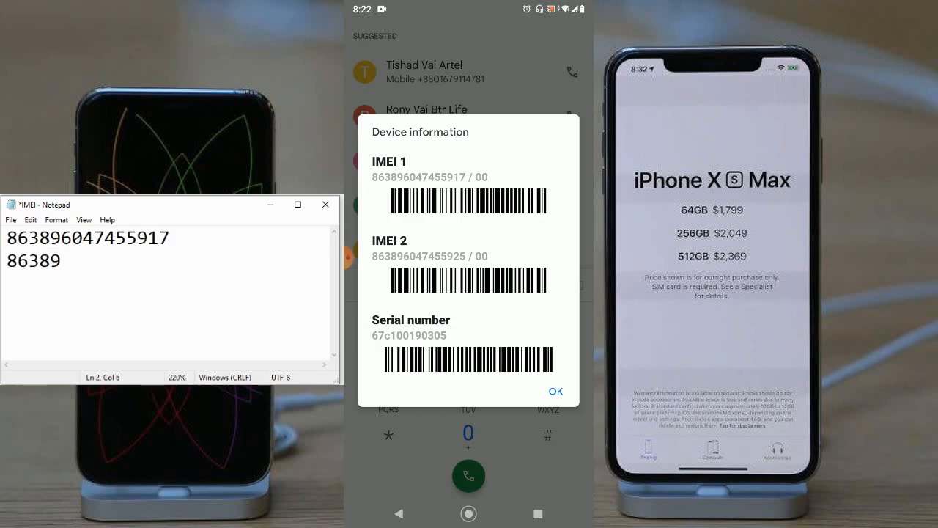
{"action": "left_click", "coordinate": [61, 261]}
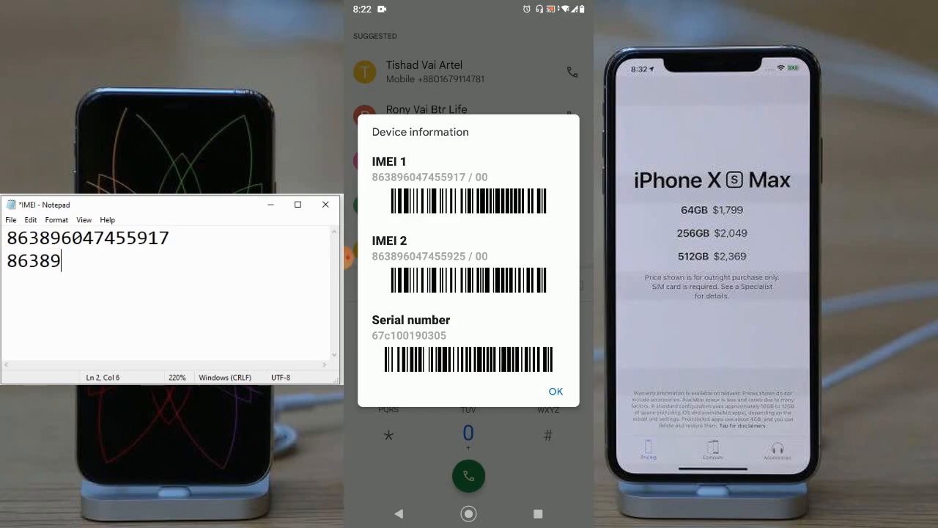
{"action": "type", "text": "604"}
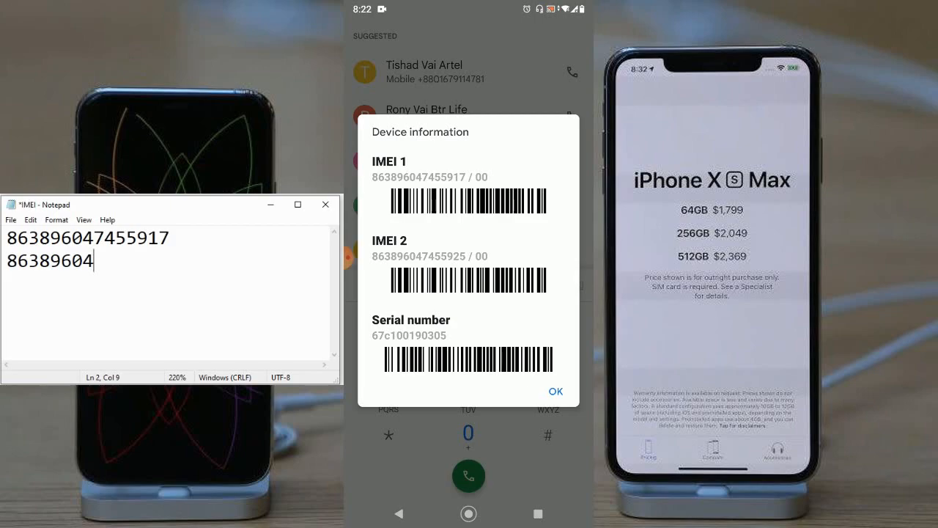
{"action": "type", "text": "74"}
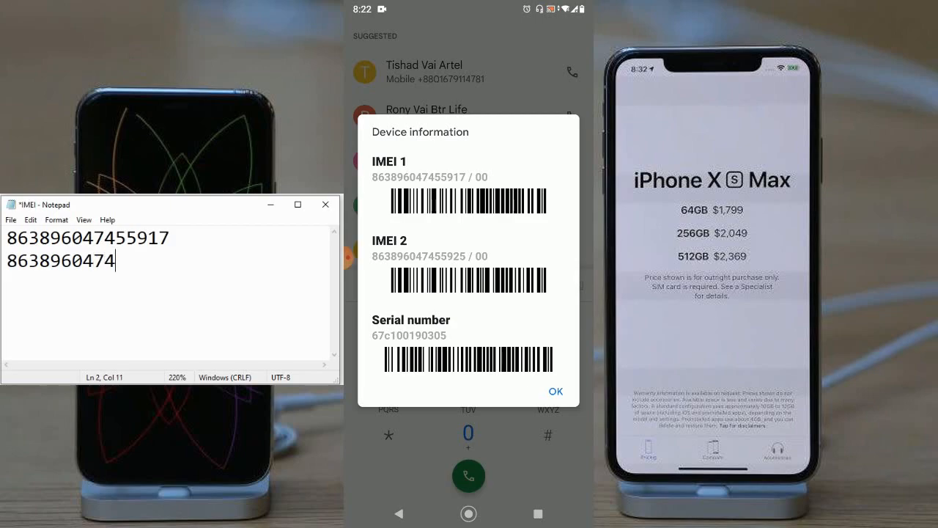
{"action": "type", "text": "559"}
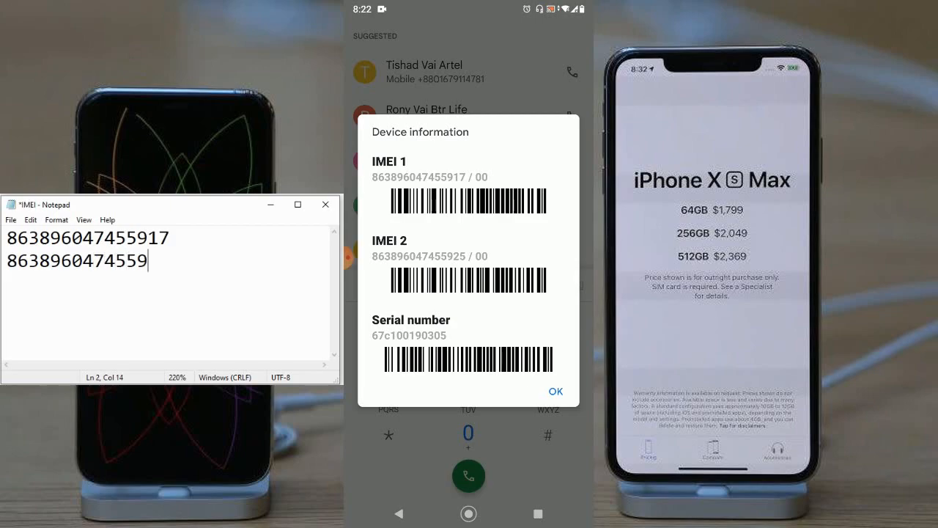
{"action": "type", "text": "25"}
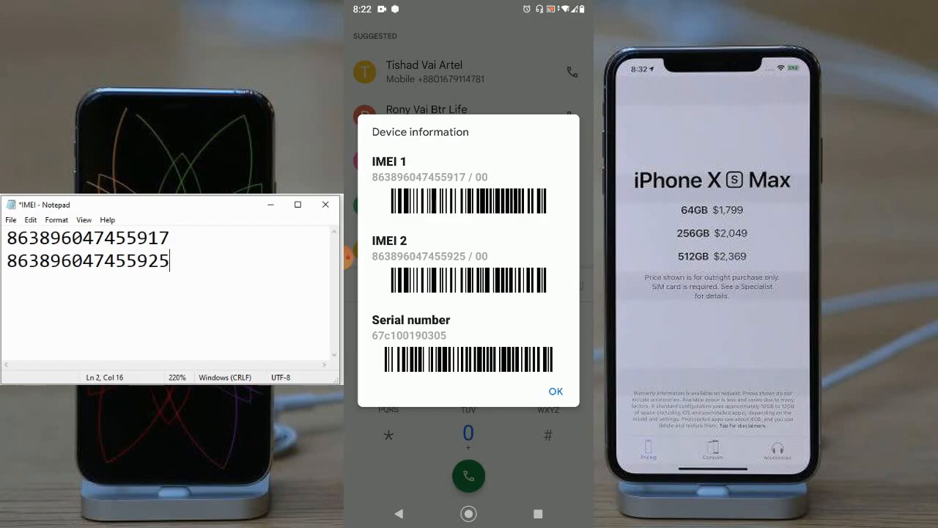
{"action": "left_click", "coordinate": [554, 390]}
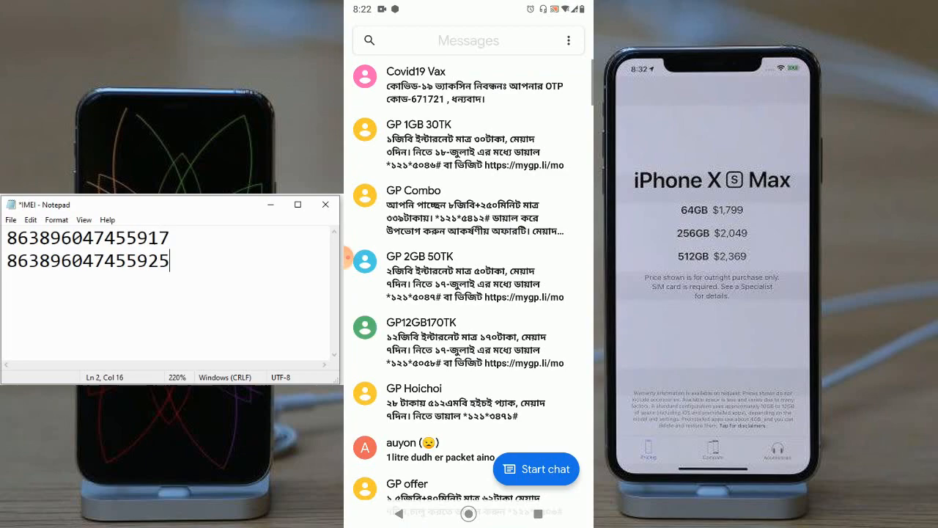
Start a new Google Messages conversation addressed to 16002
{"action": "left_click", "coordinate": [537, 469]}
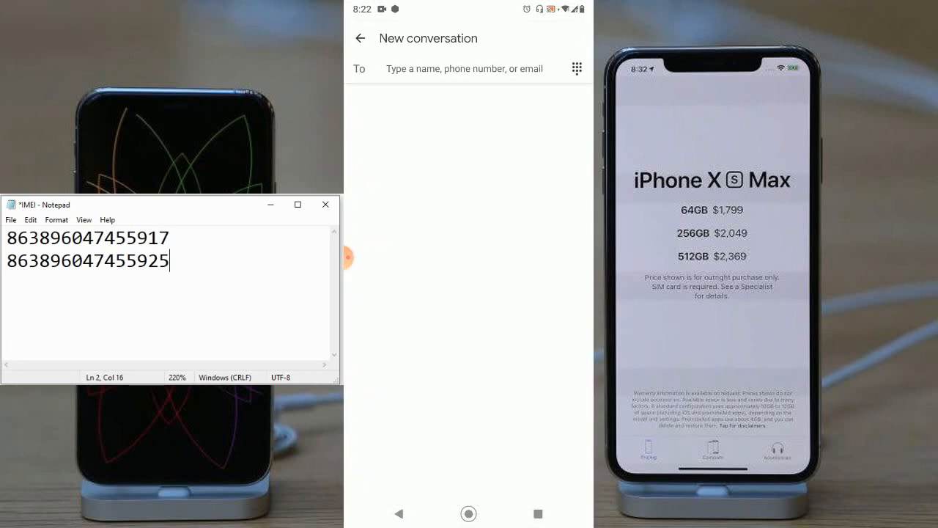
{"action": "left_click", "coordinate": [464, 69]}
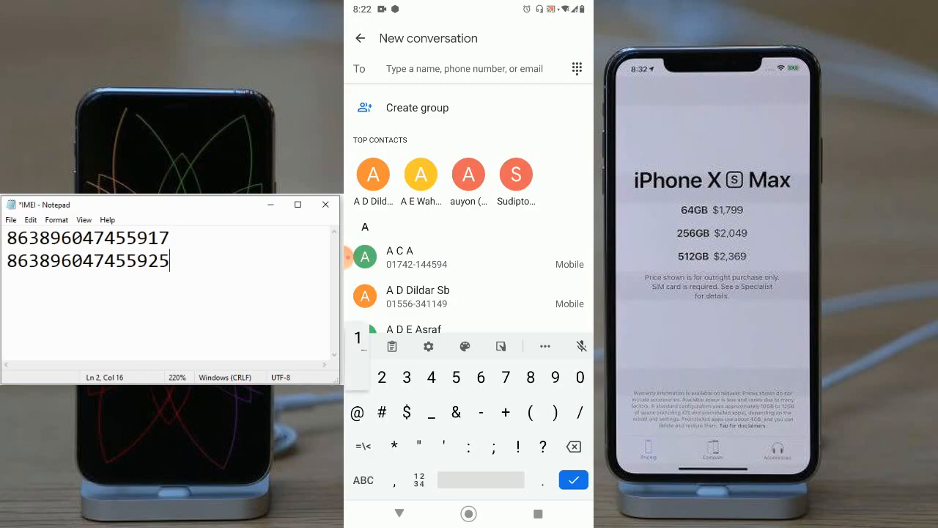
{"action": "type", "text": "16002"}
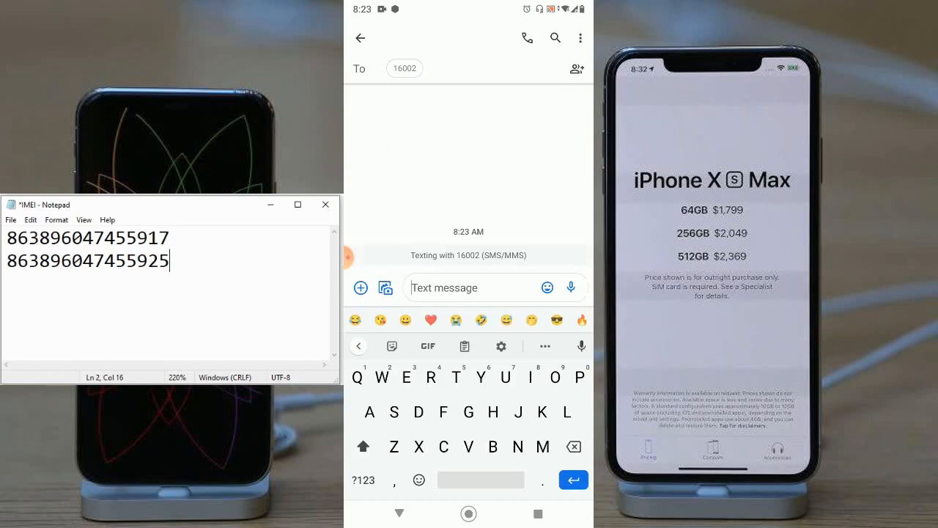
{"action": "left_click", "coordinate": [543, 411]}
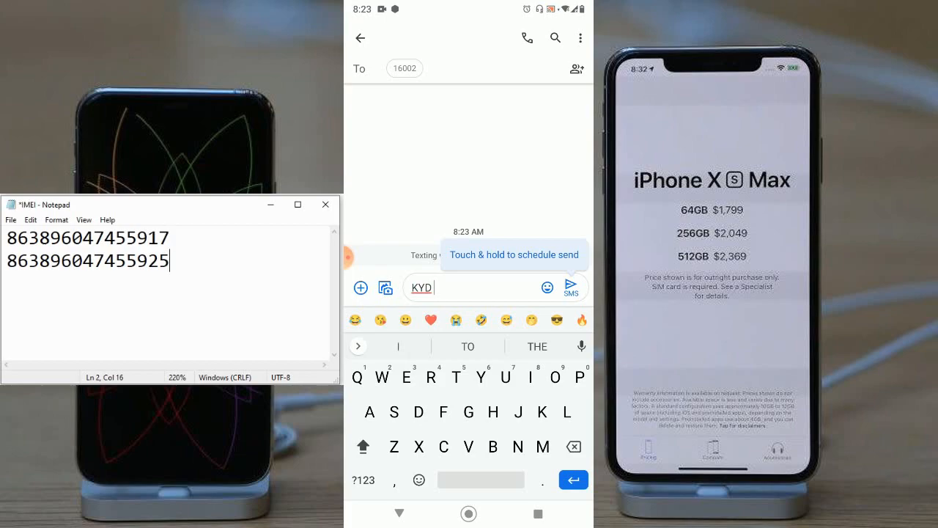
{"action": "left_click", "coordinate": [363, 480]}
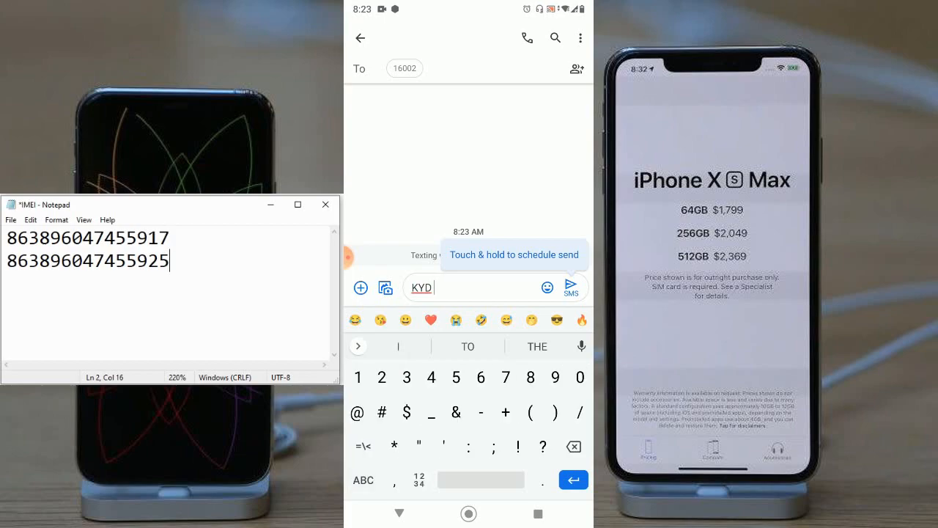
{"action": "type", "text": "86389"}
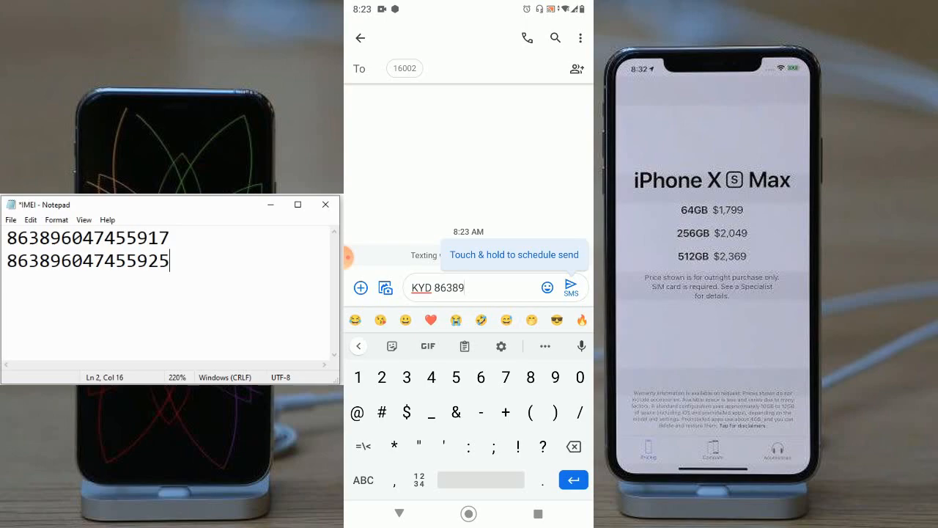
{"action": "type", "text": "6047455"}
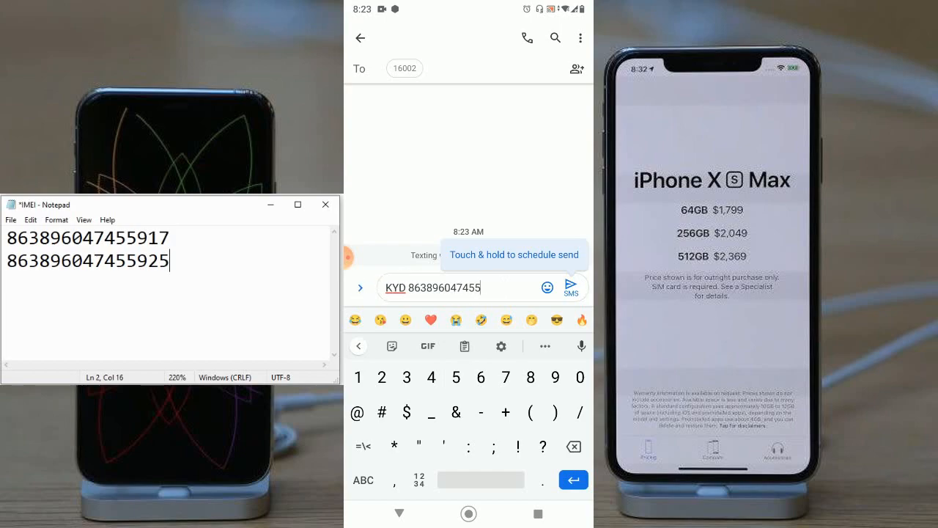
{"action": "type", "text": "917"}
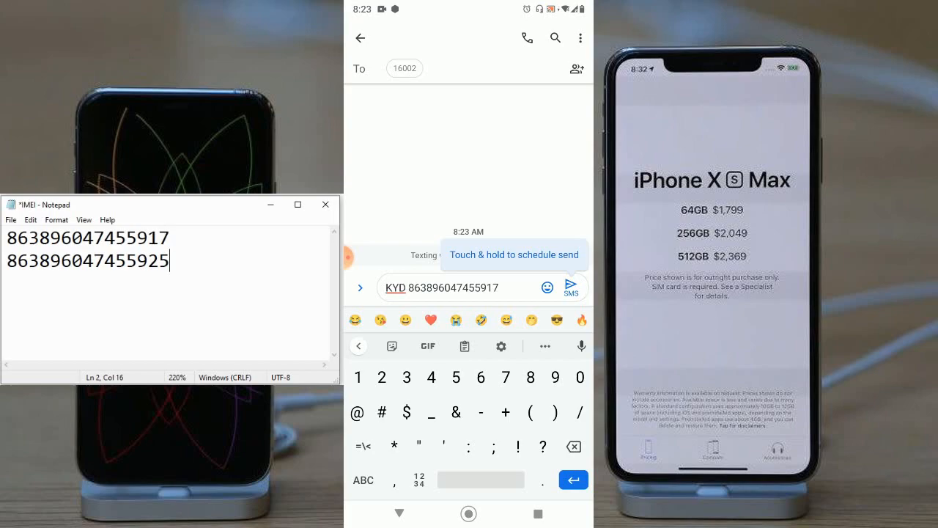
{"action": "left_click", "coordinate": [571, 286]}
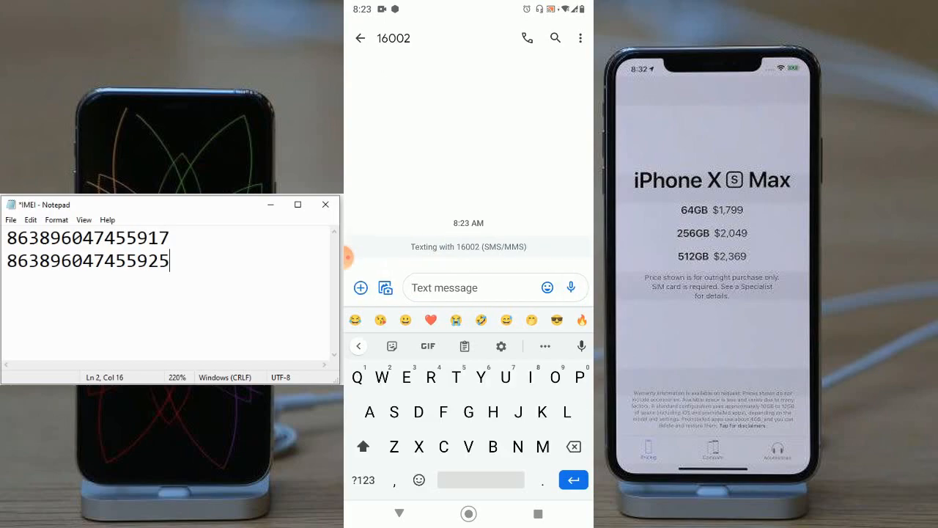
Always allow sending to 16002 with Remember my choice ticked, so the first KYD message goes out
{"action": "left_click", "coordinate": [573, 479]}
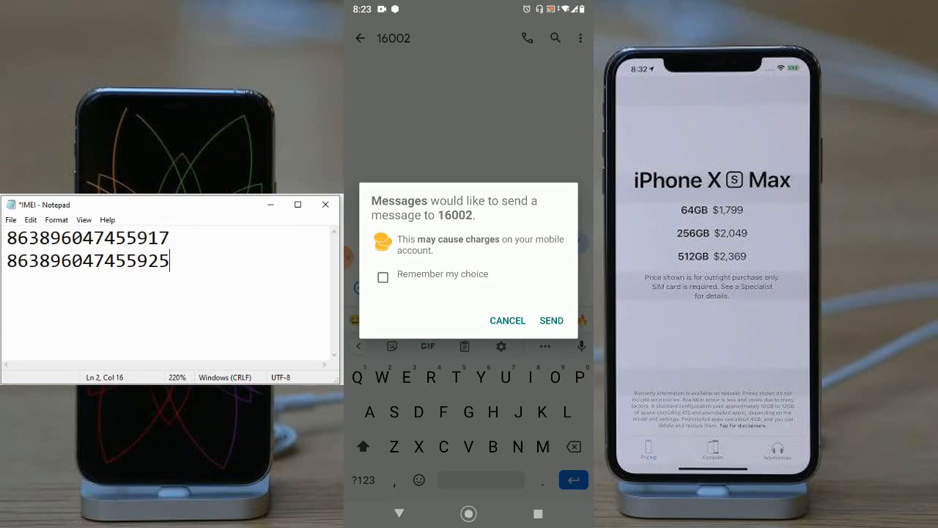
{"action": "left_click", "coordinate": [383, 277]}
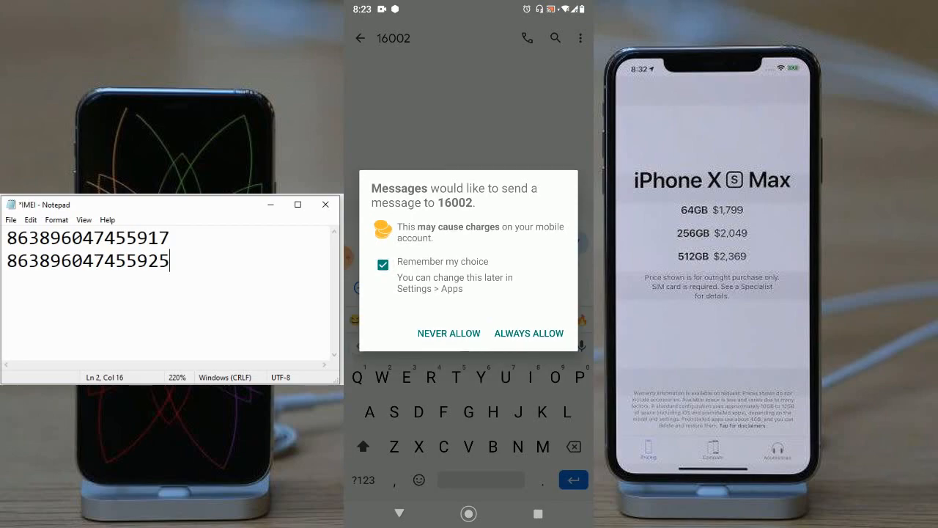
{"action": "left_click", "coordinate": [527, 333]}
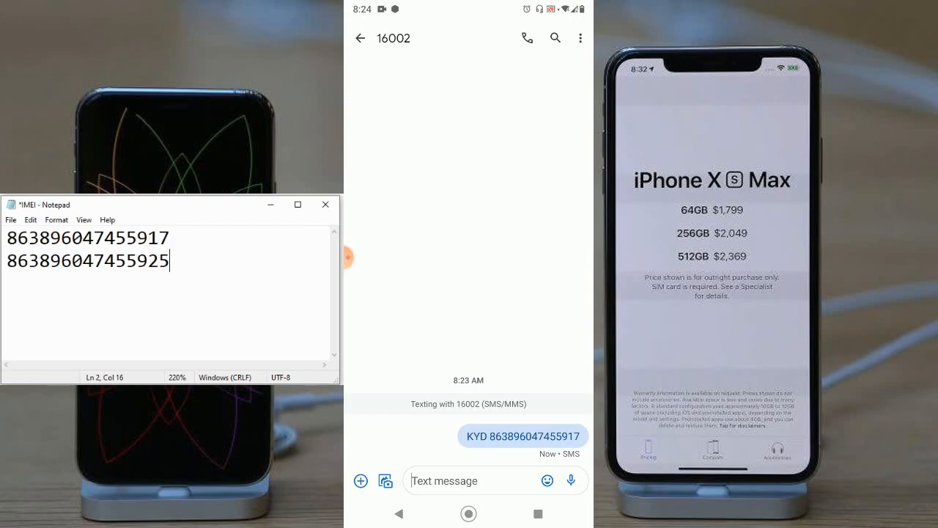
{"action": "left_click", "coordinate": [469, 481]}
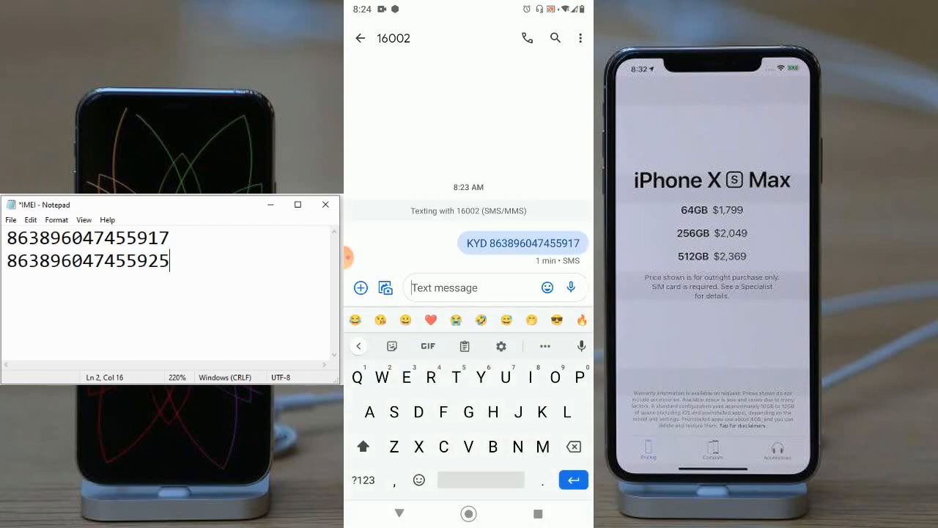
Begin a second message to 16002 with KYD and the first digits of the second IMEI
{"action": "type", "text": "KYD"}
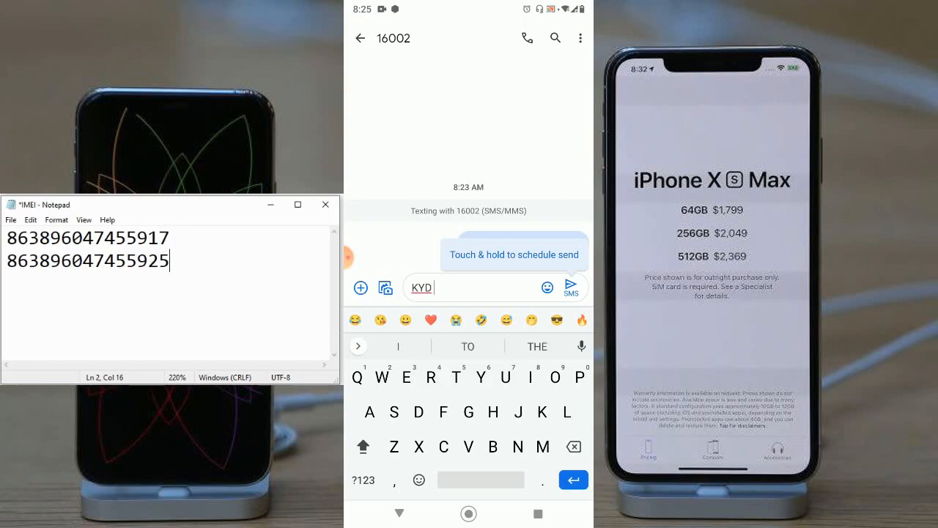
{"action": "type", "text": "8638"}
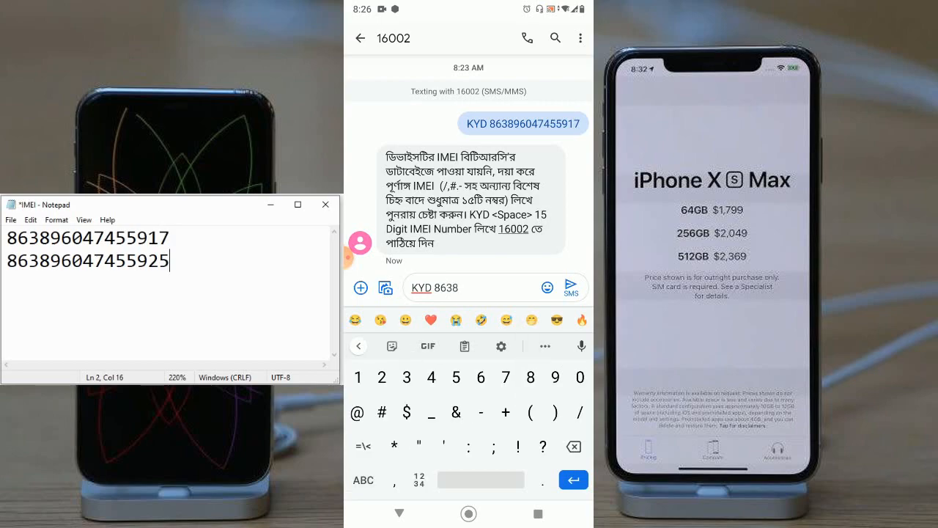
Enter the remaining digits of the second IMEI after KYD and send the message to 16002
{"action": "type", "text": "960"}
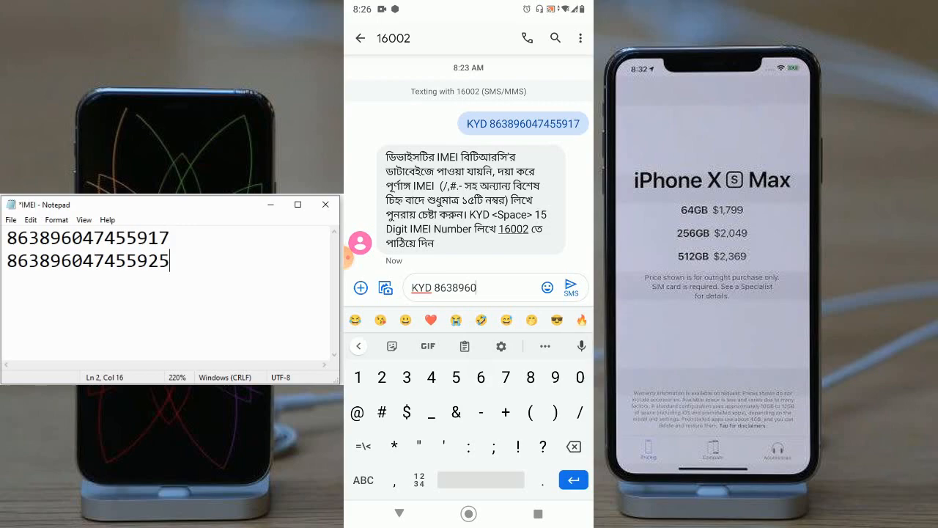
{"action": "type", "text": "47455"}
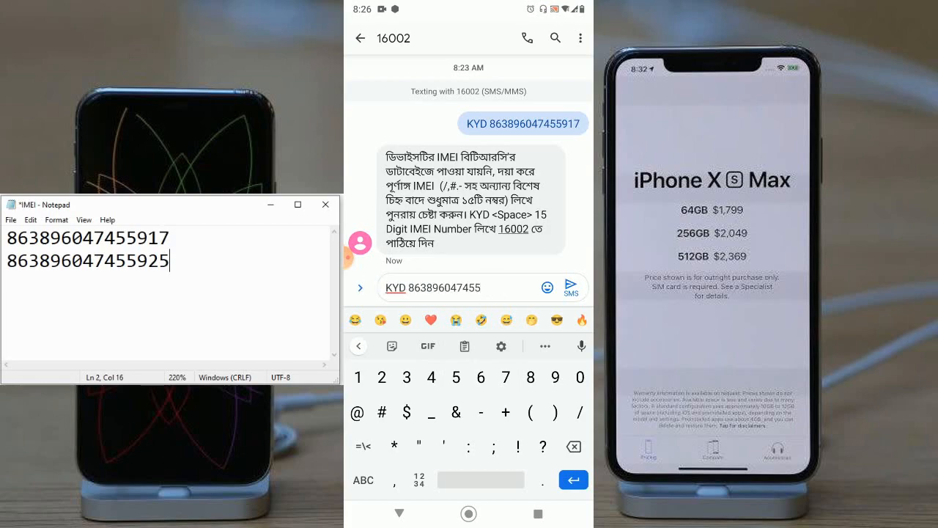
{"action": "type", "text": "917"}
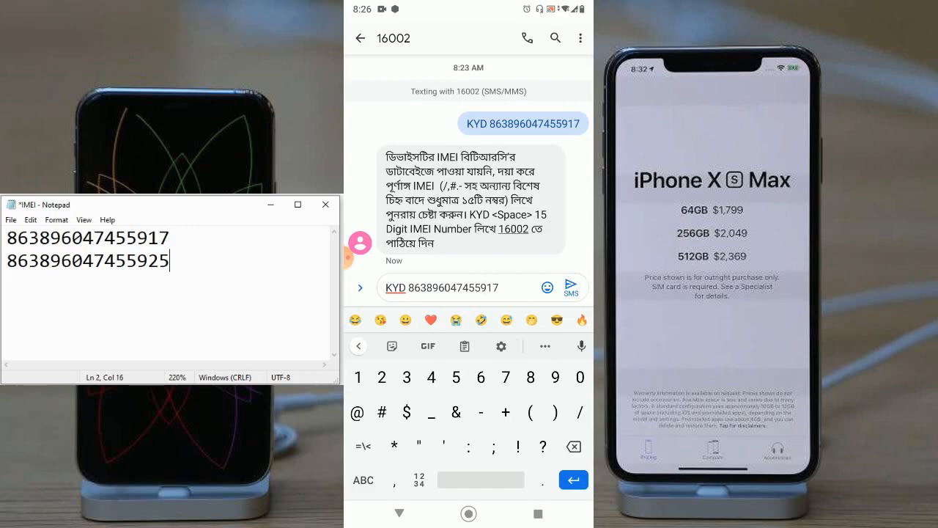
{"action": "type", "text": "0"}
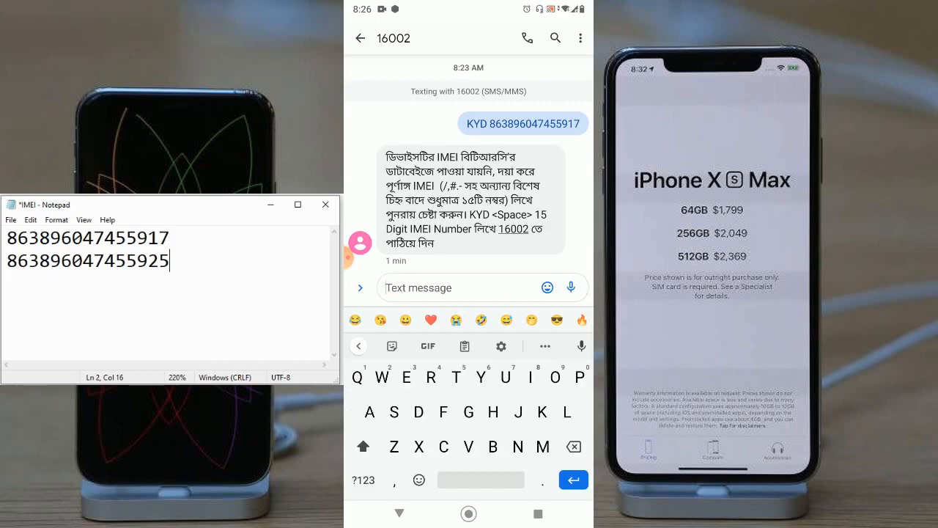
{"action": "left_click", "coordinate": [573, 287]}
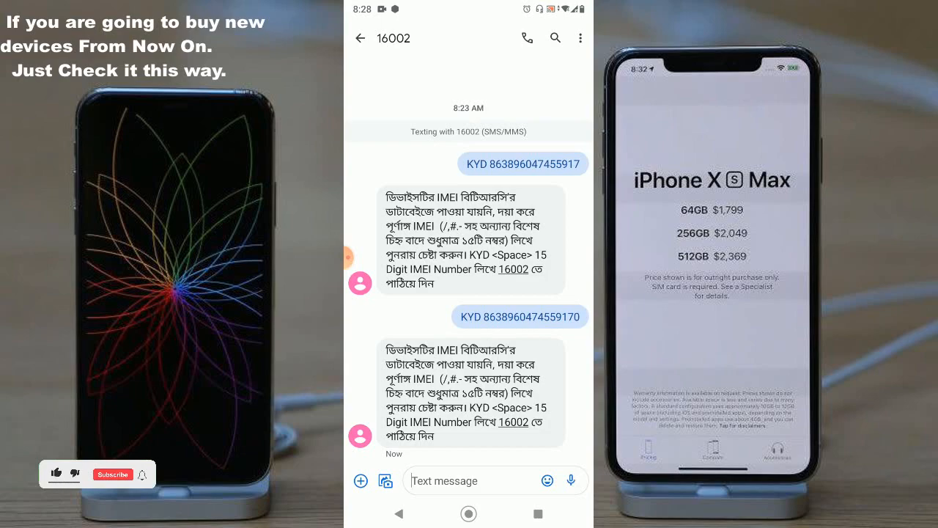
Review the 16002 thread showing both KYD messages with their Bengali not-found replies
{"action": "left_click", "coordinate": [56, 472]}
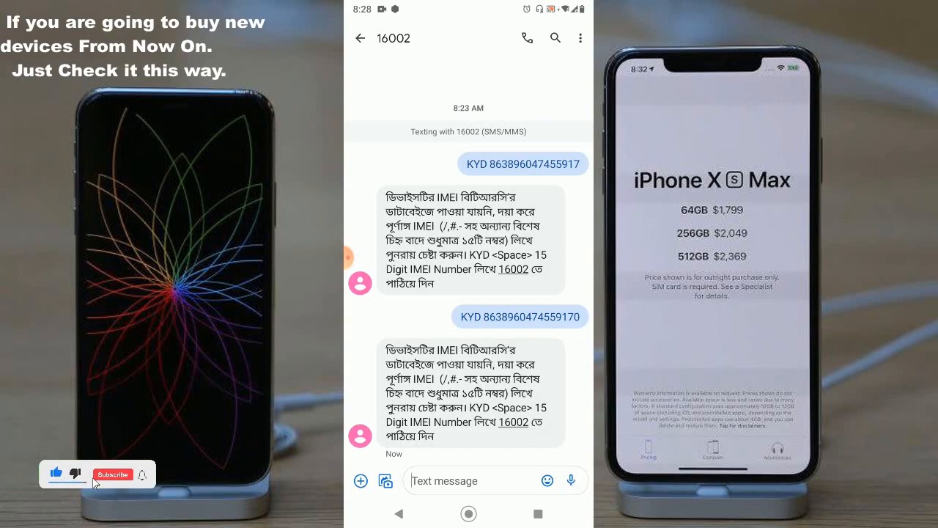
{"action": "left_click", "coordinate": [112, 473]}
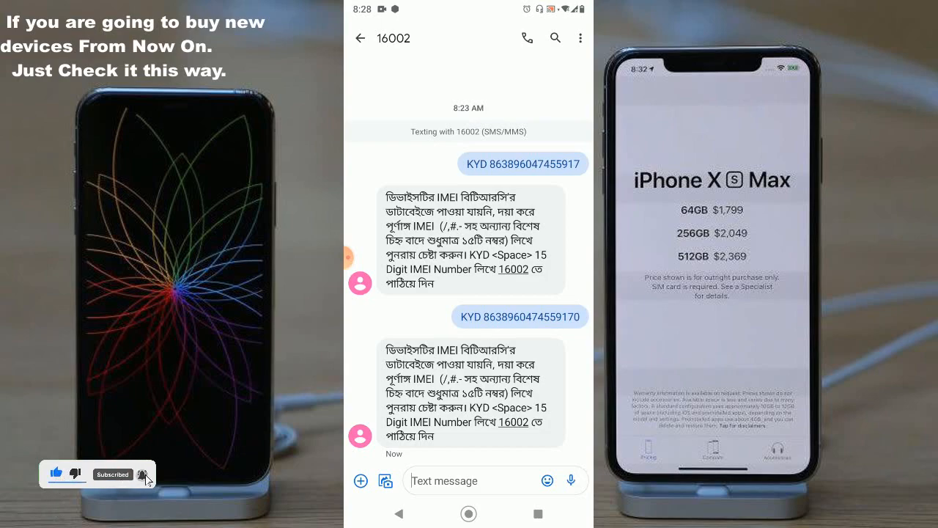